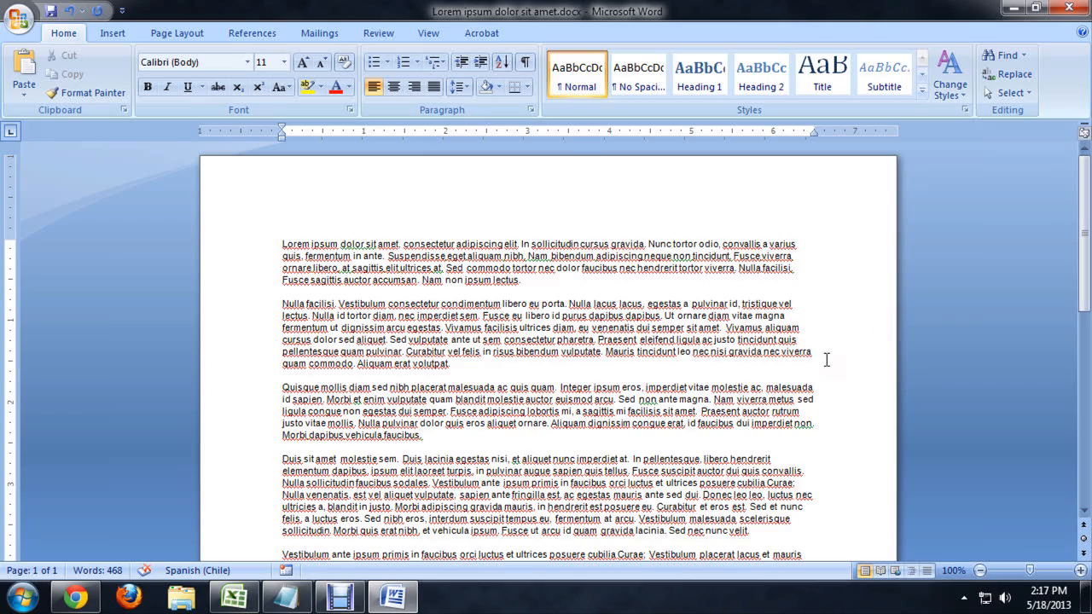
mouse_move(610, 279)
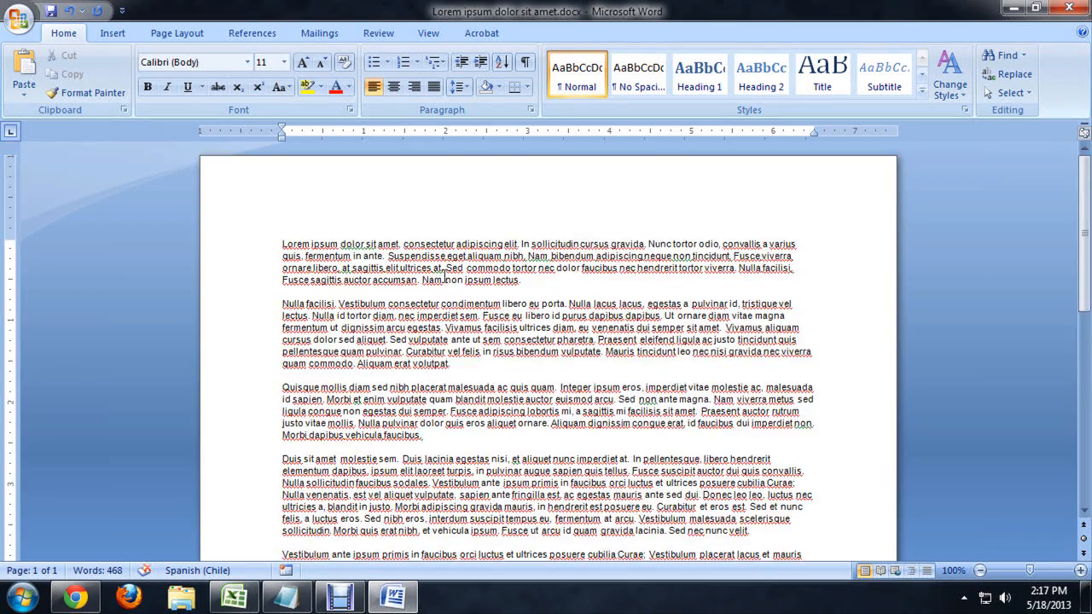
Select all the Lorem ipsum text, try centered and right alignment, then return to left.
key("ctrl+a")
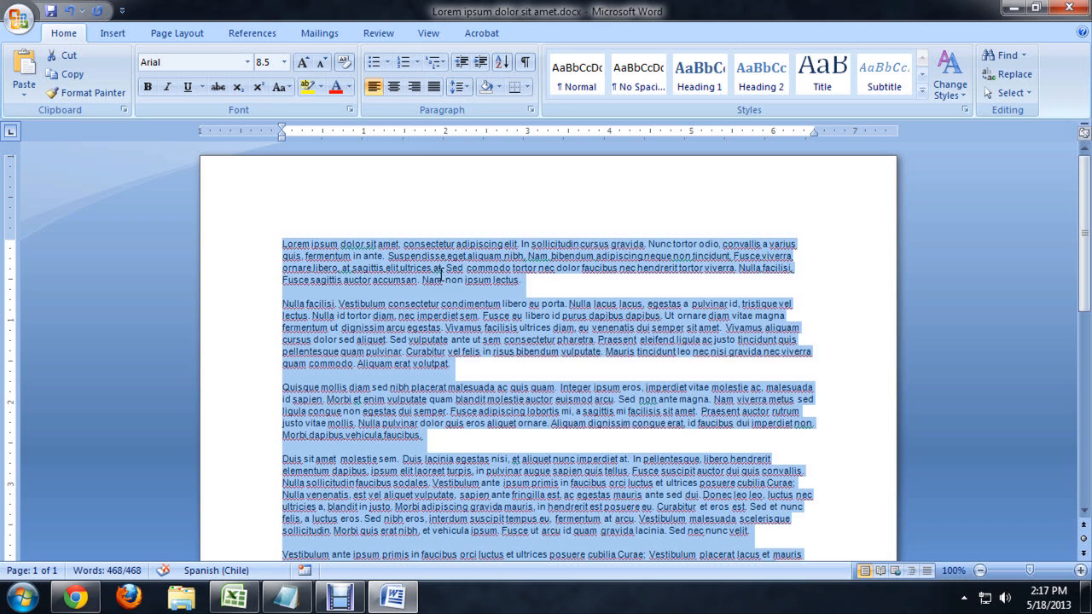
scroll("down", 3)
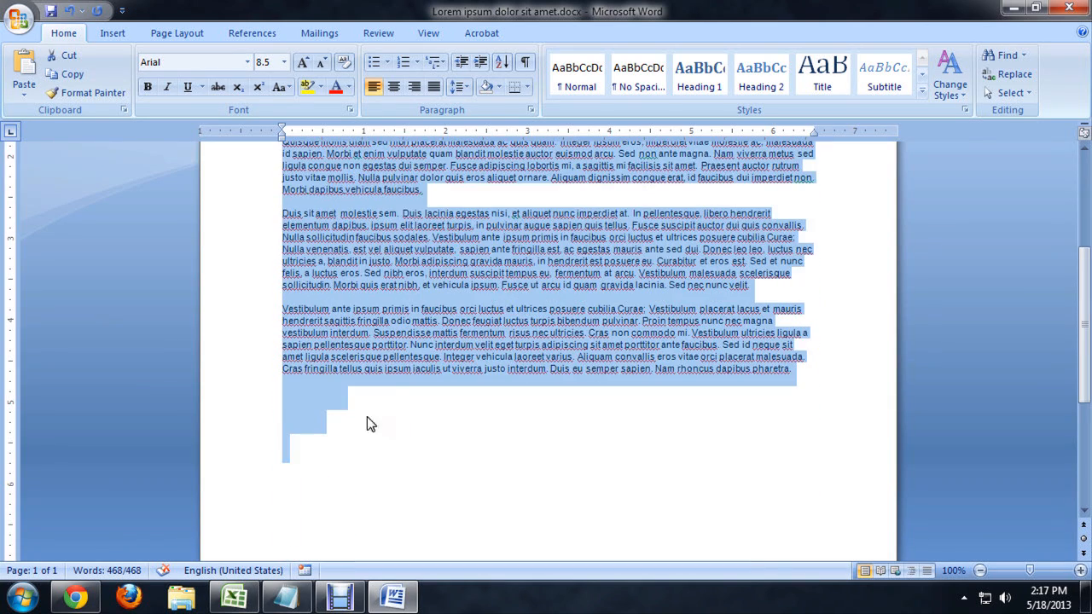
mouse_move(322, 415)
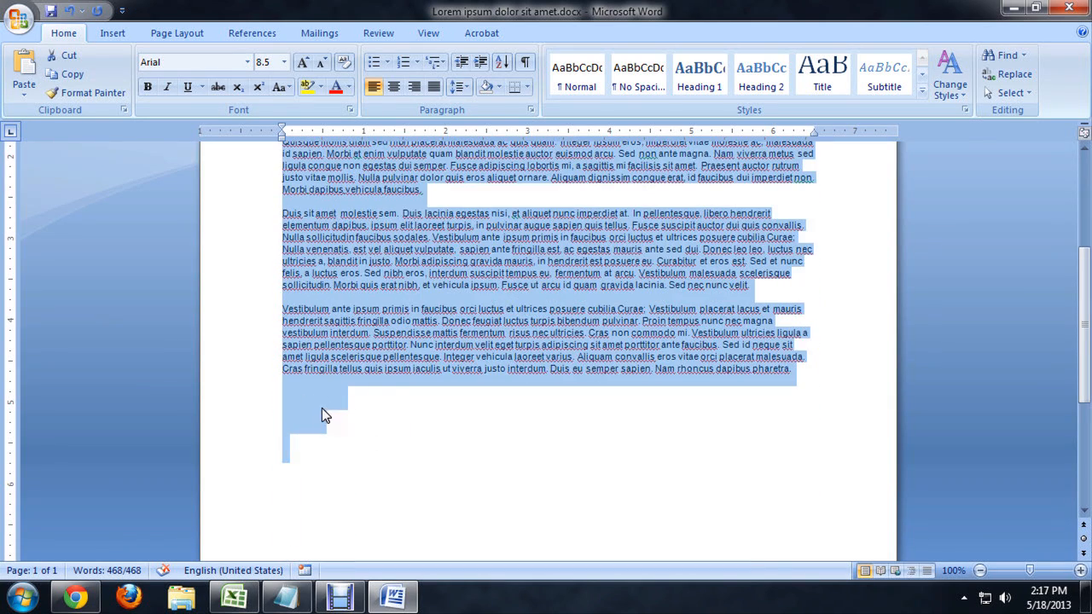
scroll("up", 3)
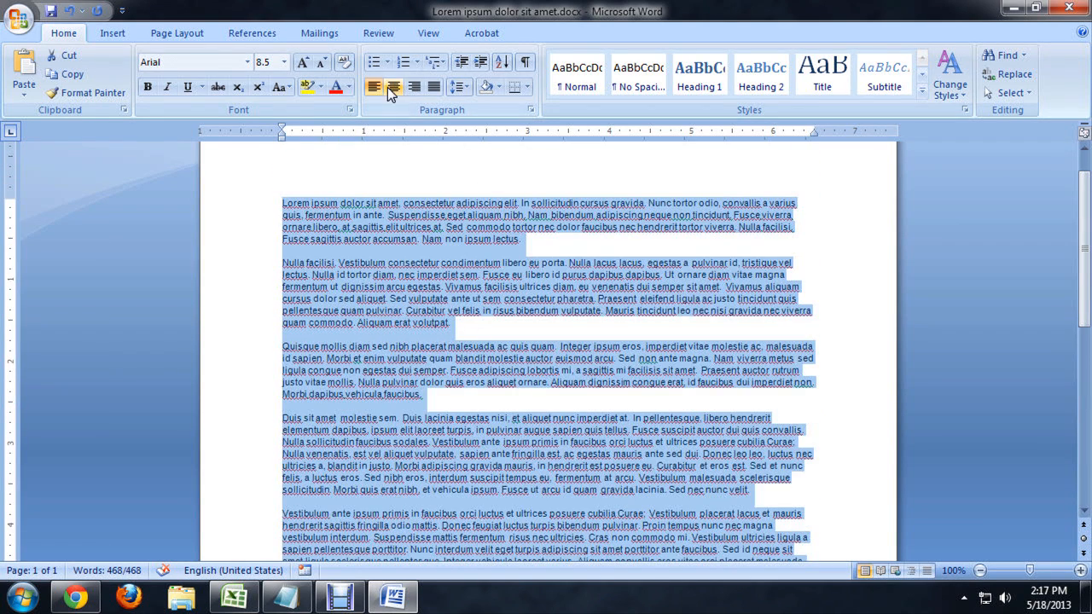
left_click(394, 87)
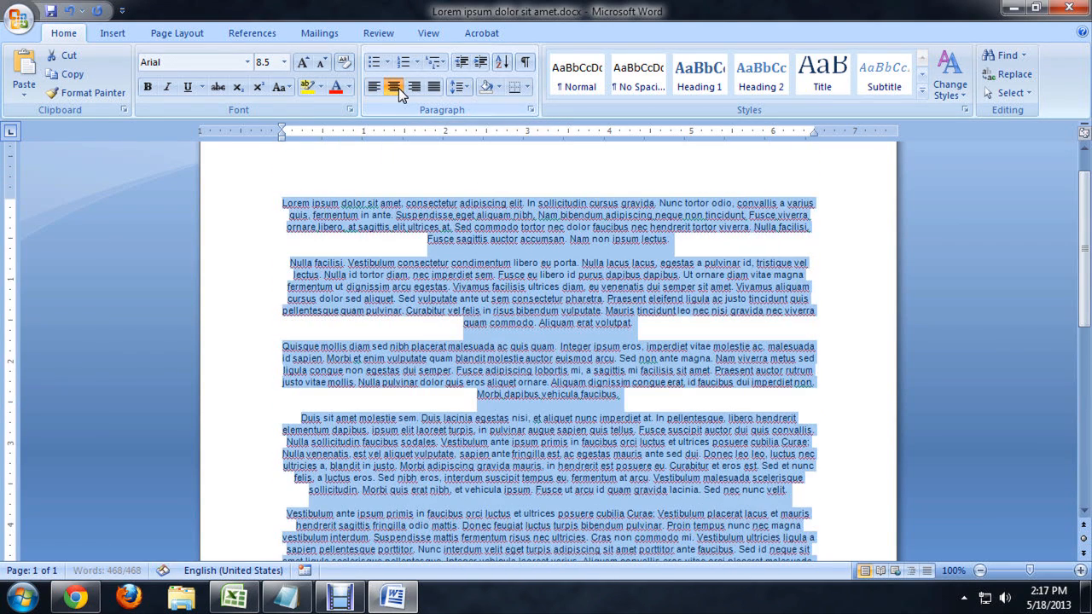
left_click(374, 86)
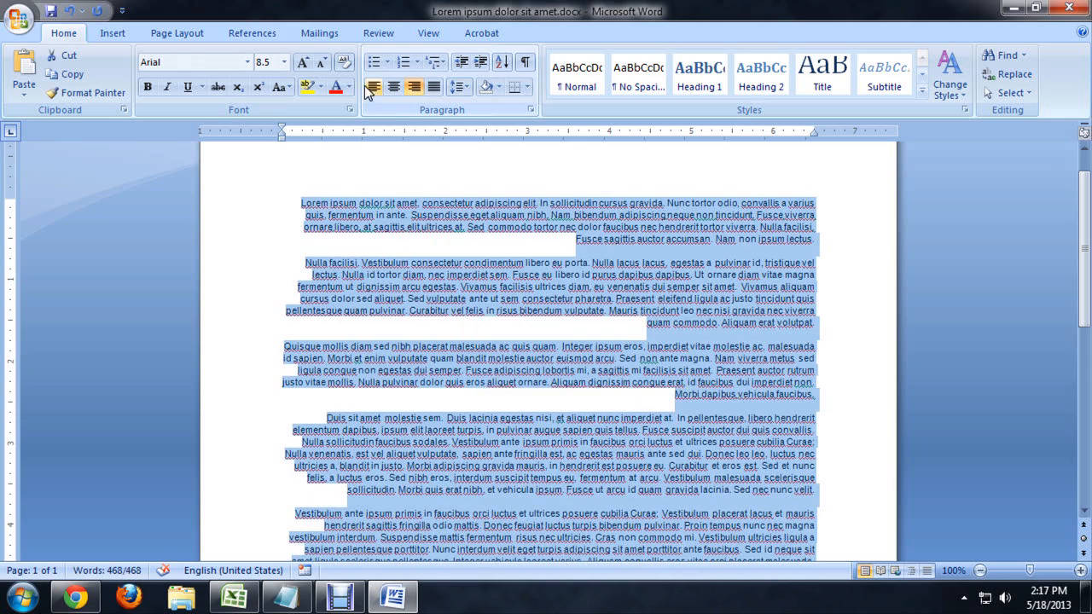
left_click(374, 86)
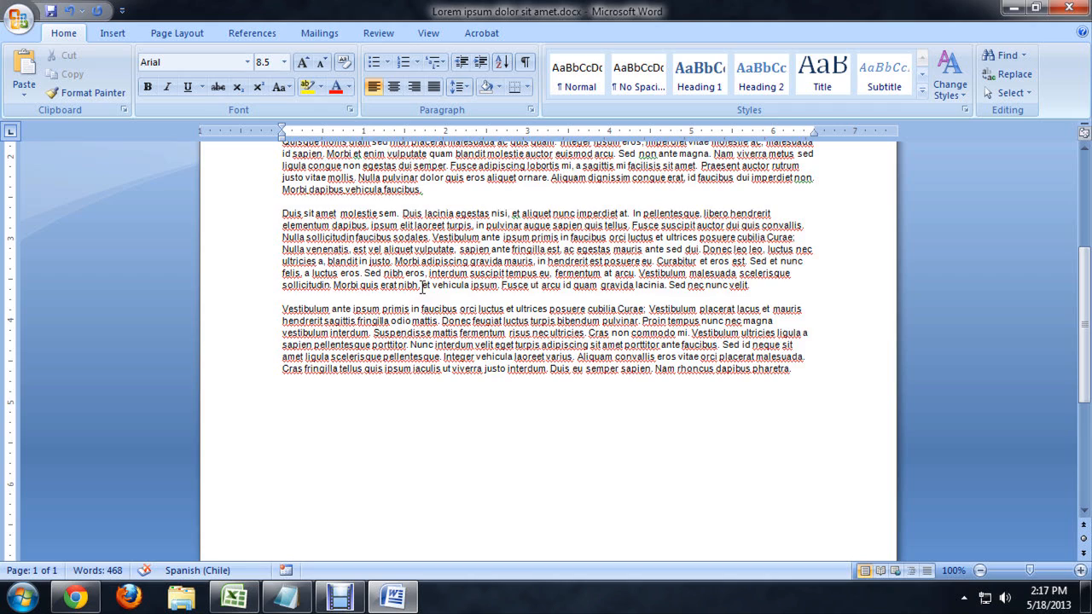
key("ctrl+a")
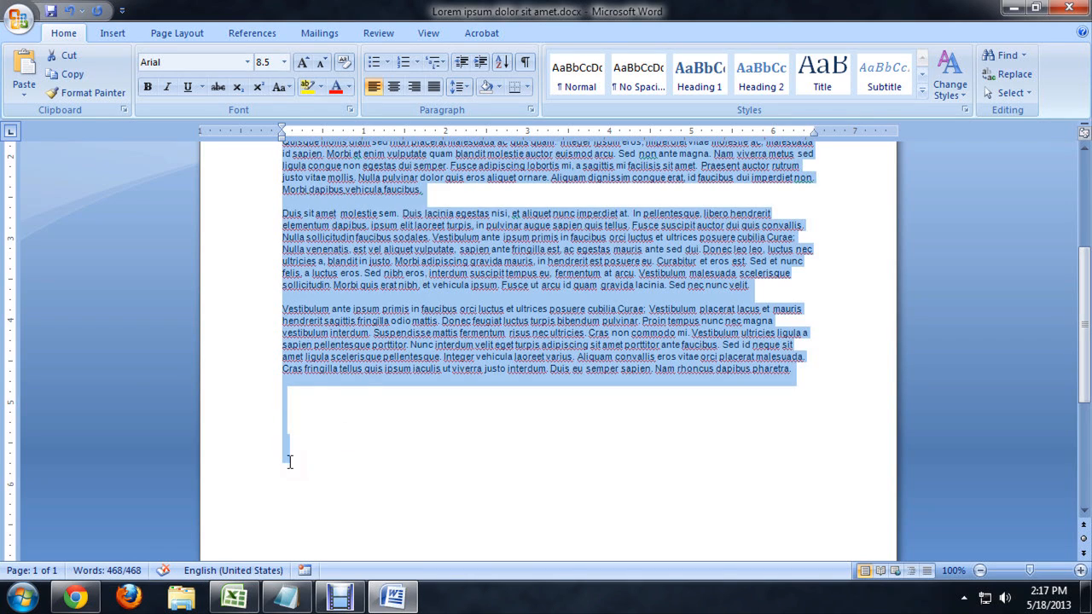